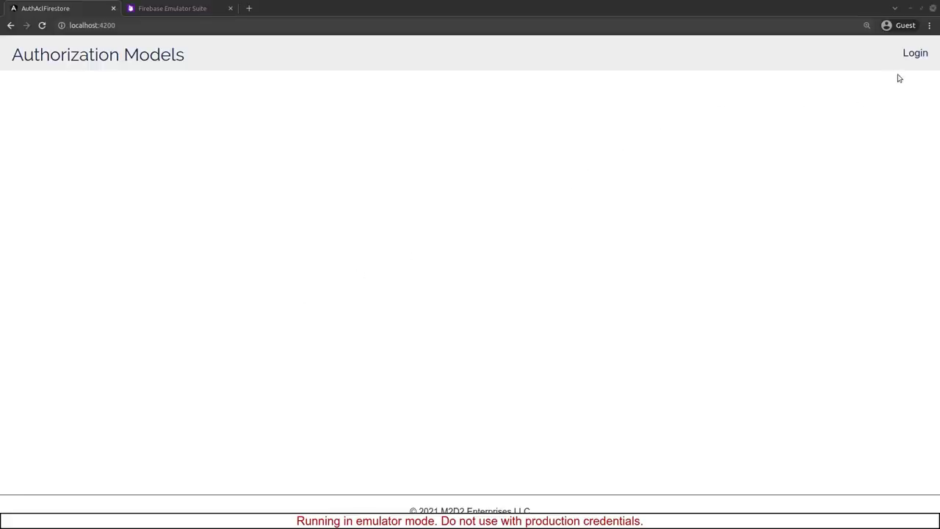
Sign in through Login with an auto-generated Google test user, landing on the empty Data page.
left_click(916, 53)
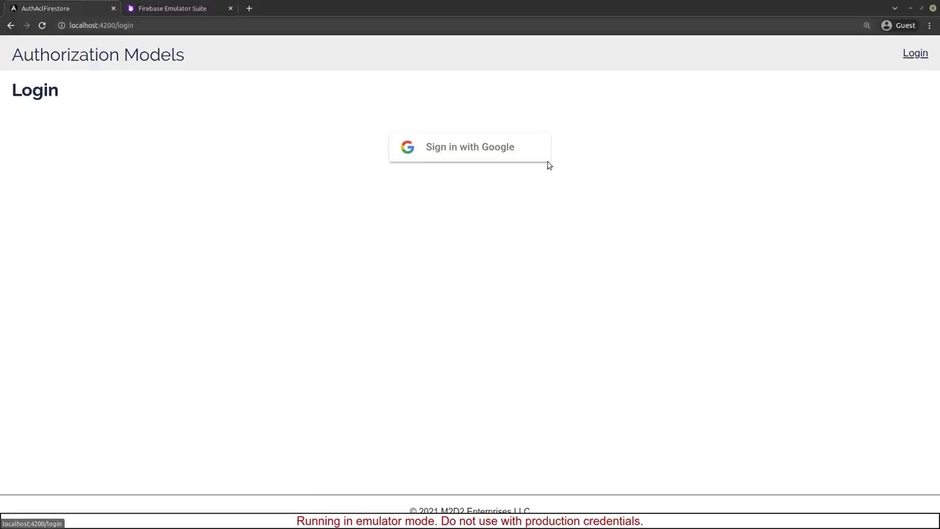
left_click(470, 147)
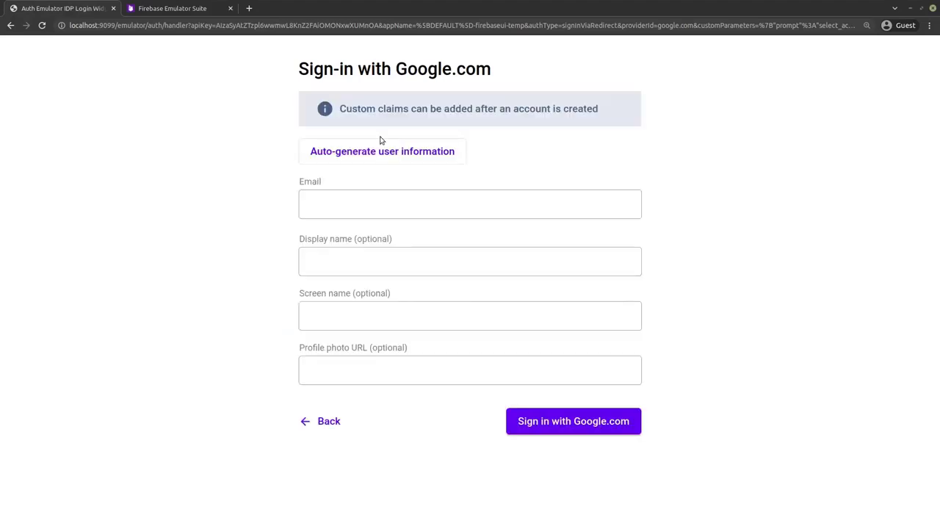
left_click(382, 151)
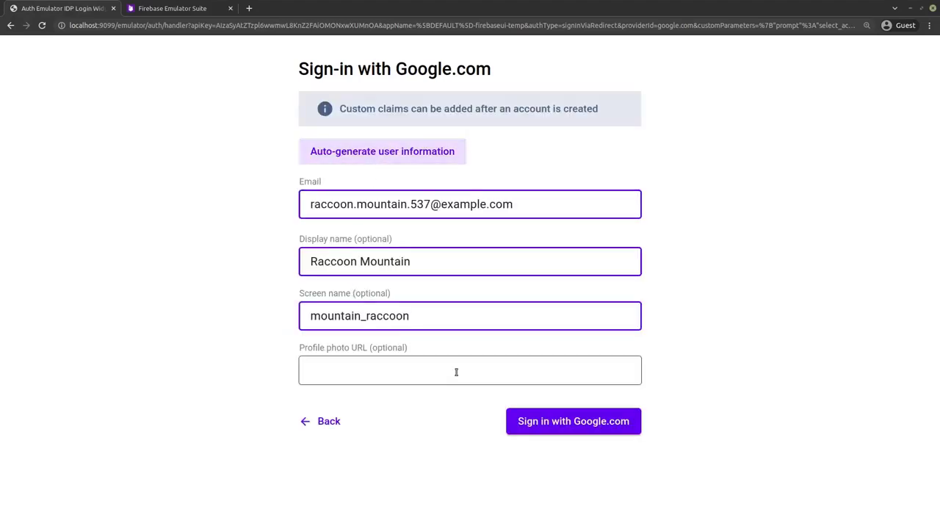
left_click(573, 420)
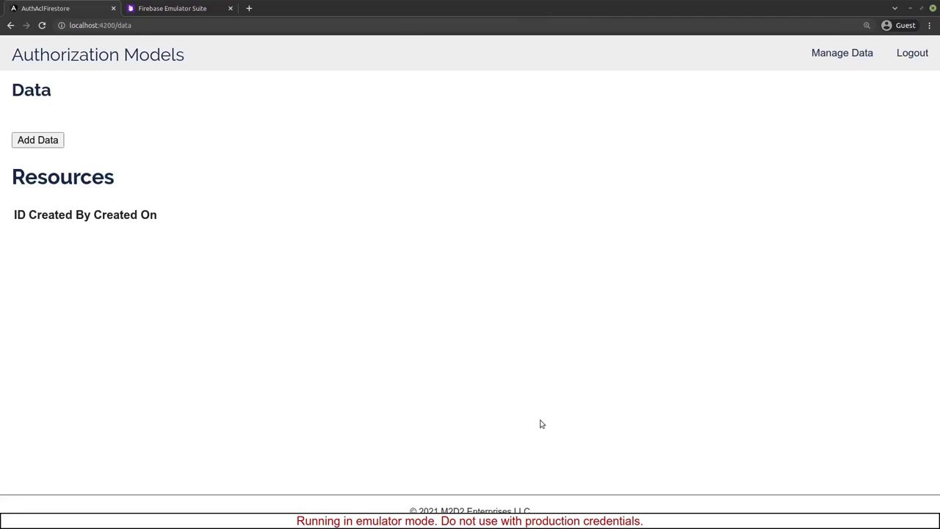
Add a new data resource, view its record with all five creator permissions, and go to the emulator dashboard.
left_click(172, 9)
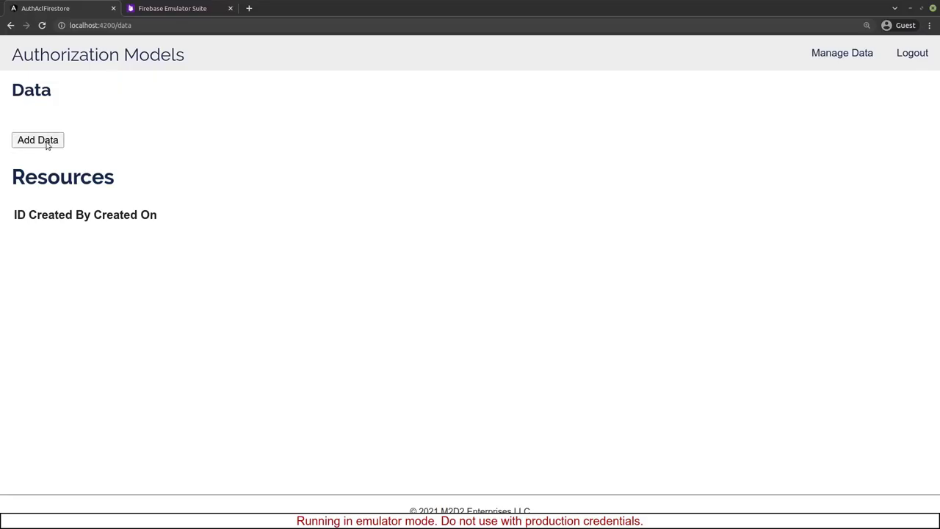
left_click(38, 140)
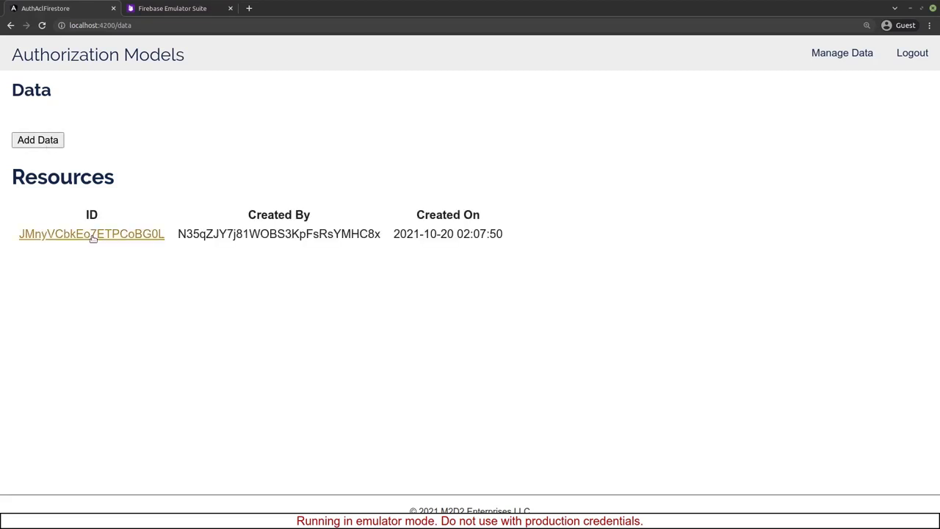
left_click(91, 233)
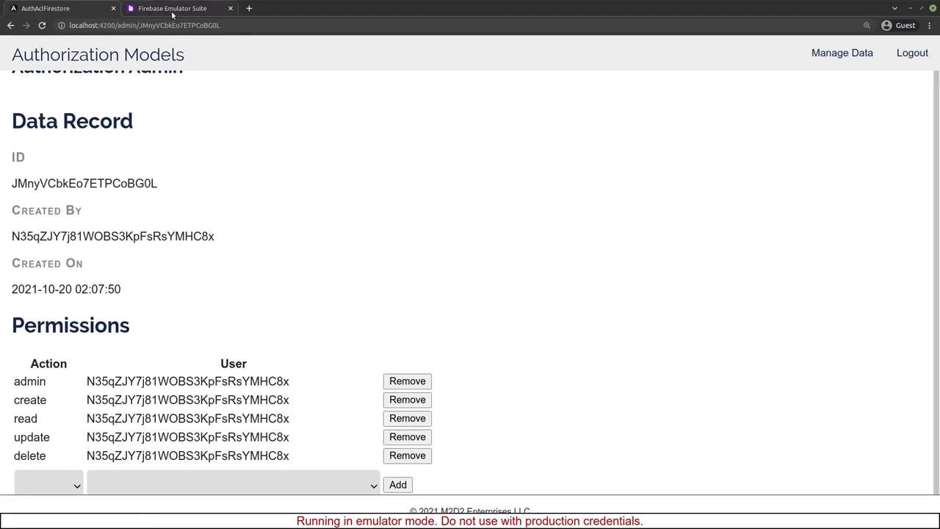
left_click(172, 9)
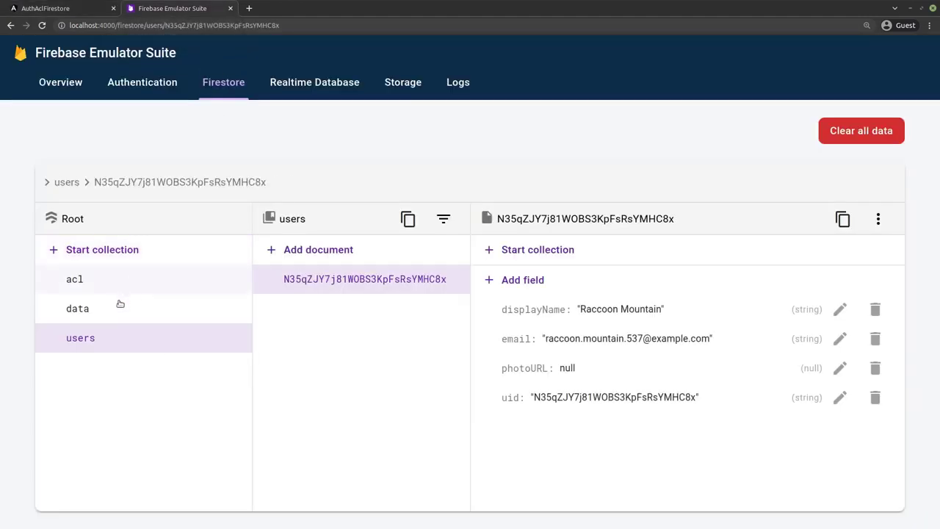
View the new resource document's createdBy and createdOn fields in the Firestore data collection.
left_click(76, 309)
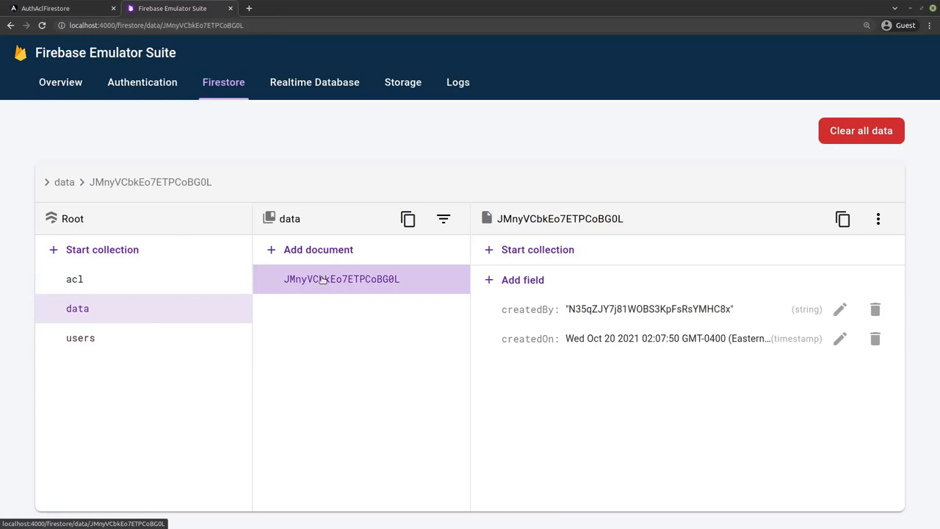
left_click(74, 280)
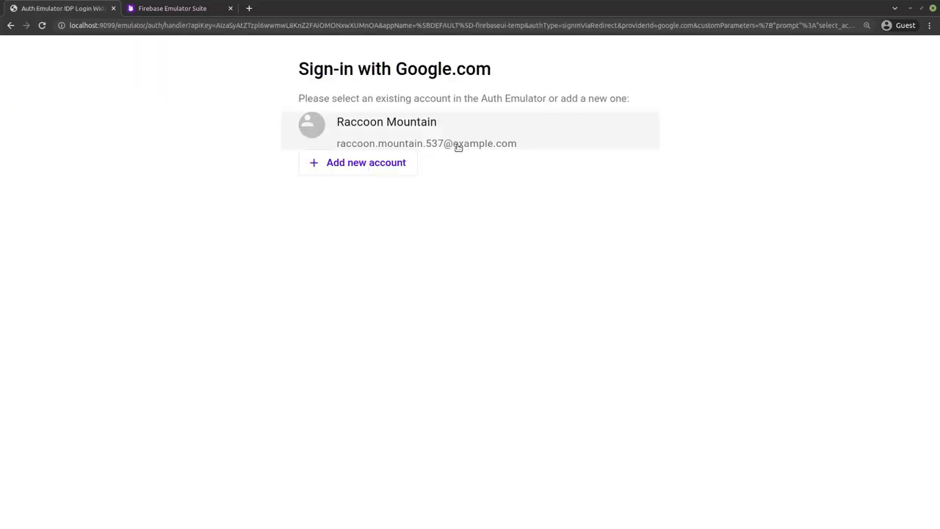
Sign in as a second auto-generated user, Otter Orange, and view the existing resource's record.
left_click(366, 162)
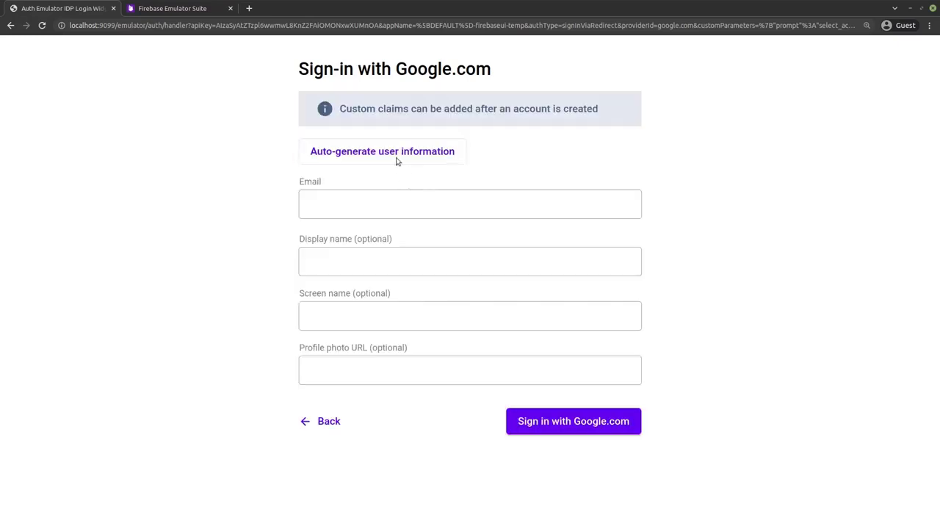
left_click(382, 150)
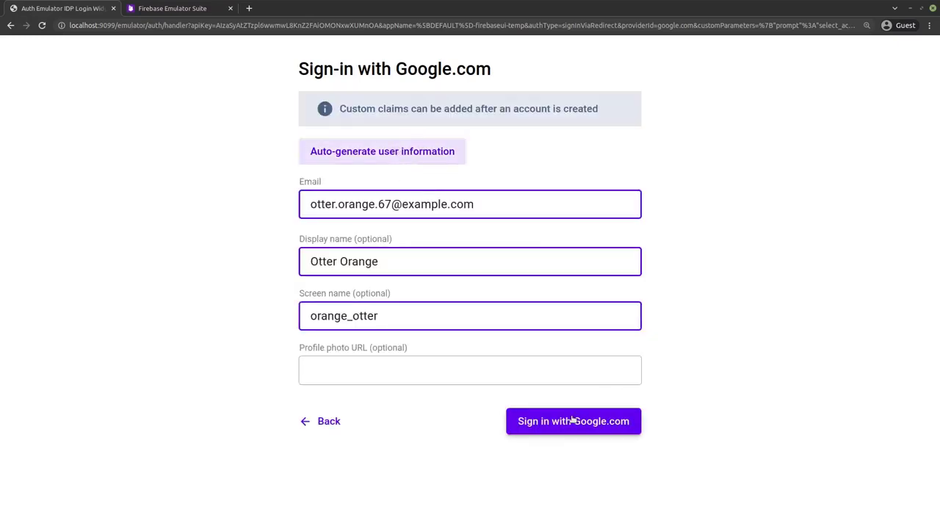
left_click(573, 420)
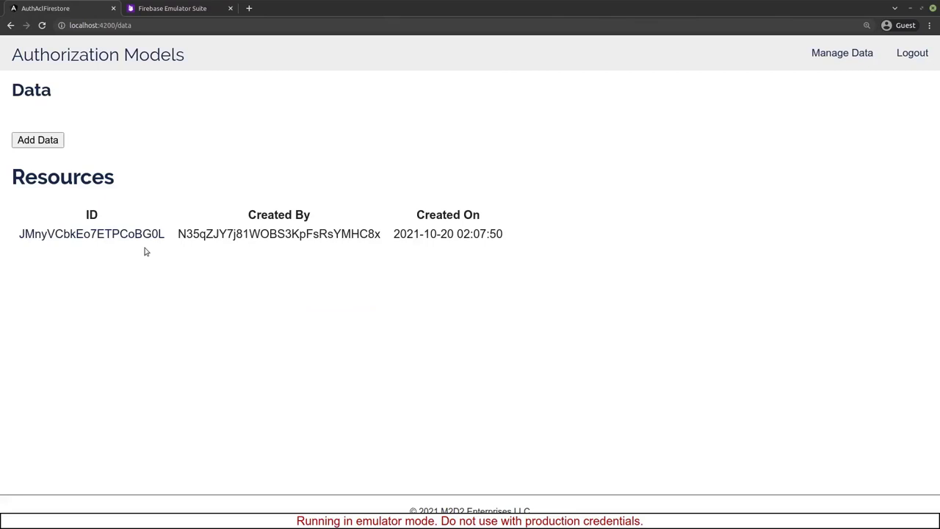
left_click(91, 234)
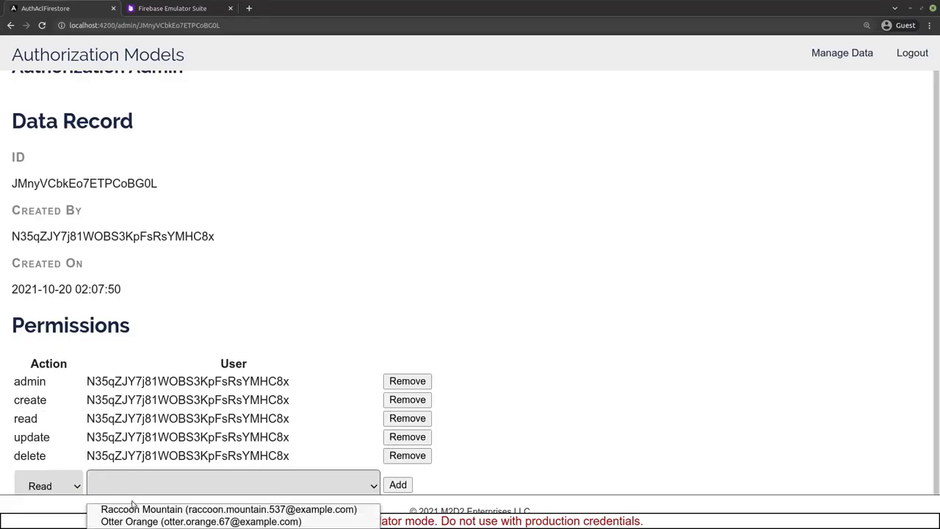
Check the read ACL's second user ID in Firestore, then return to the app's Data list and the resource record.
left_click(172, 9)
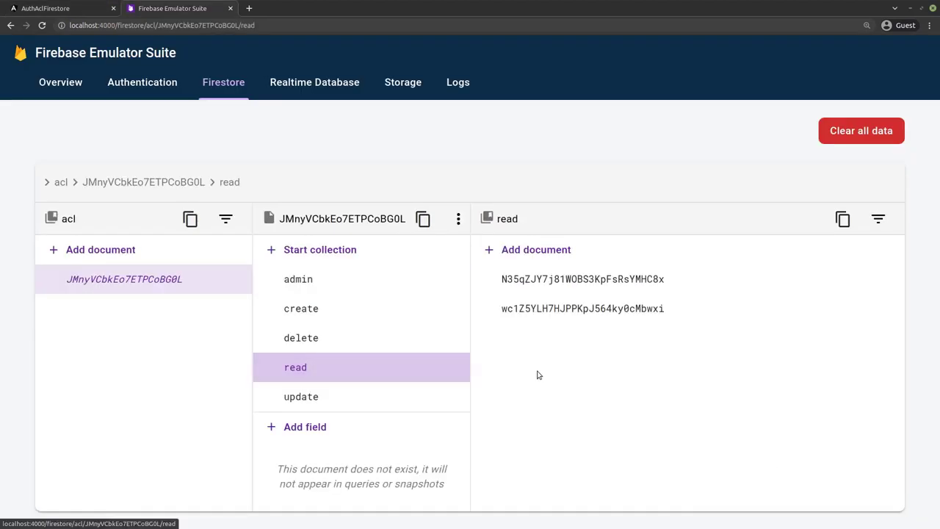
left_click(46, 9)
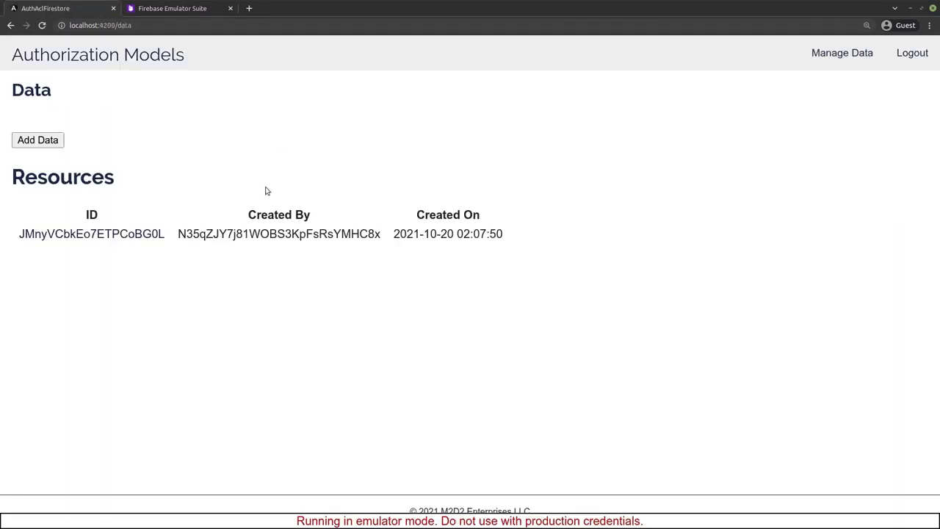
left_click(91, 234)
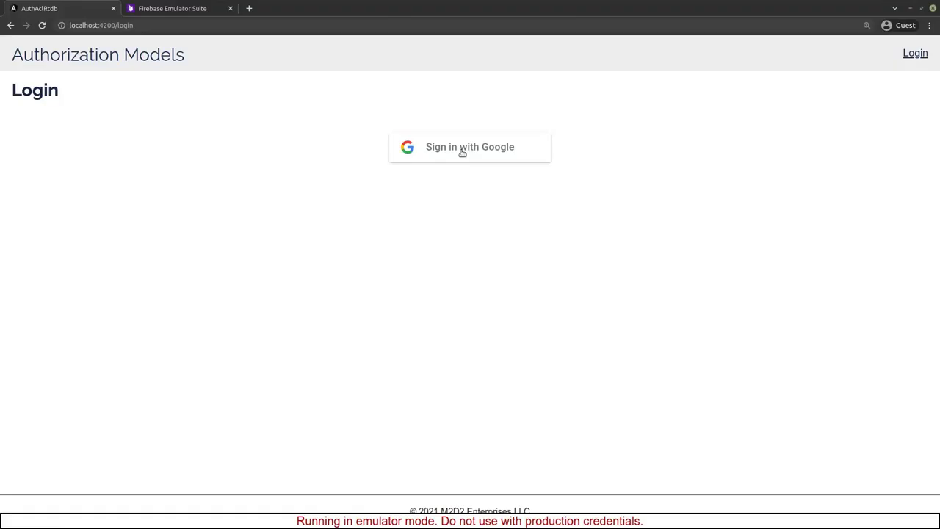
Sign in as generated user Raccoon Olive and view the stored entries in the Realtime Database.
left_click(470, 147)
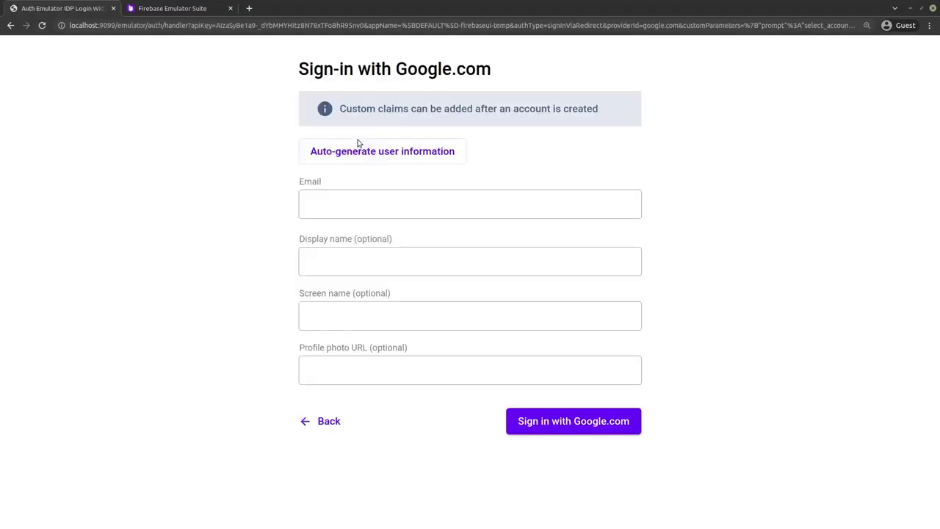
left_click(382, 152)
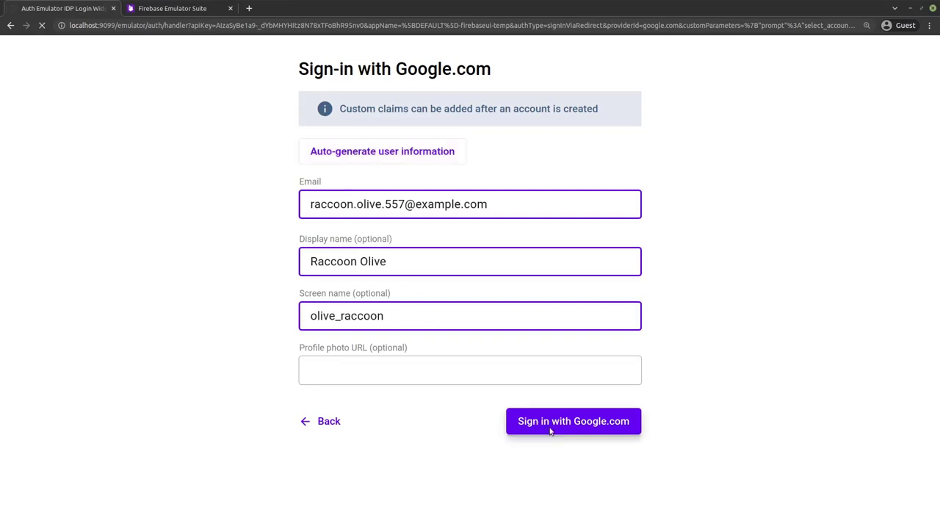
left_click(573, 420)
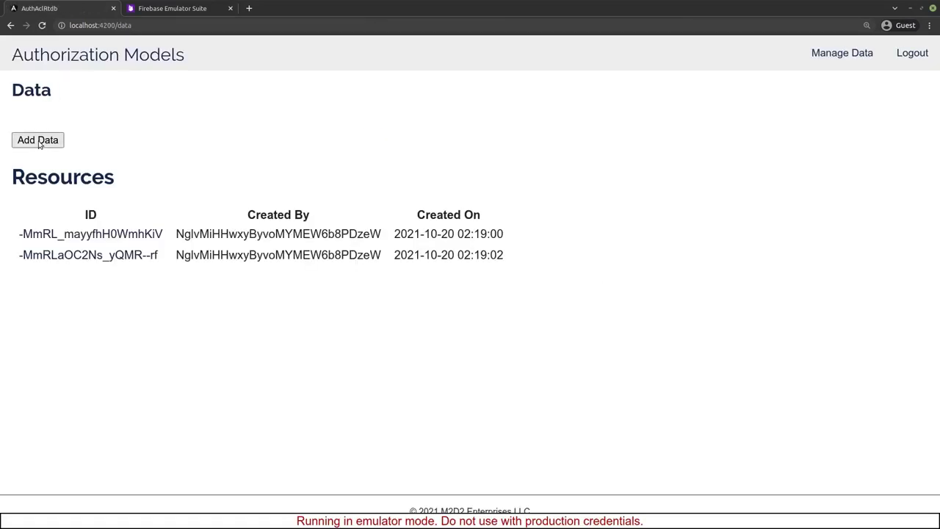
left_click(174, 8)
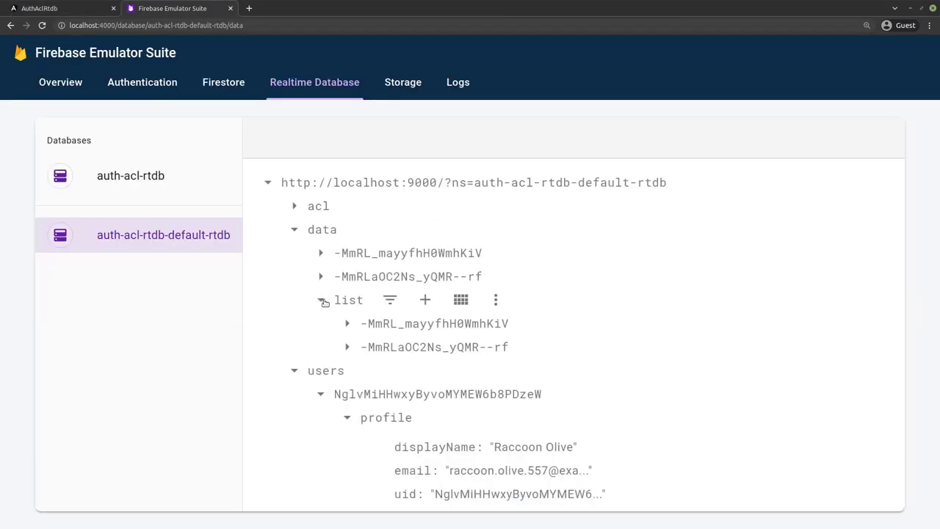
Expand the acl node and its first record to show the resource's five permissions.
left_click(294, 205)
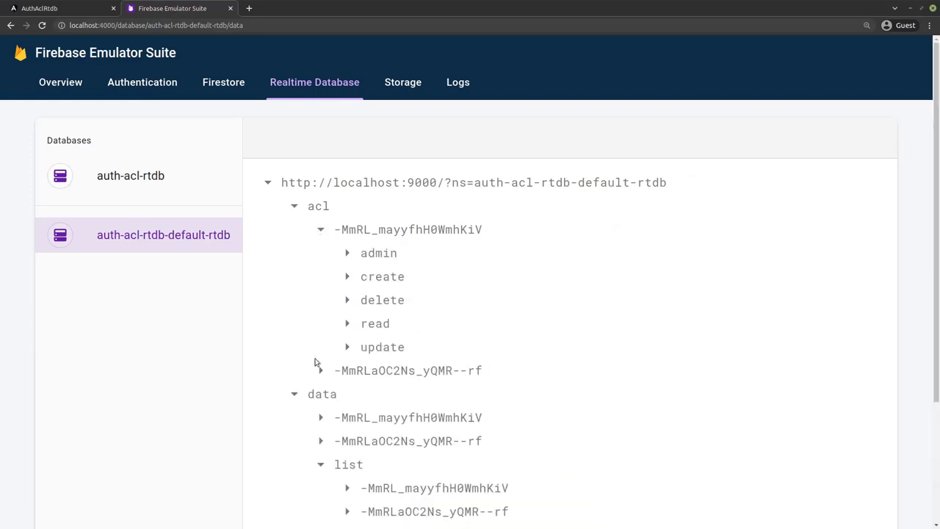
left_click(320, 370)
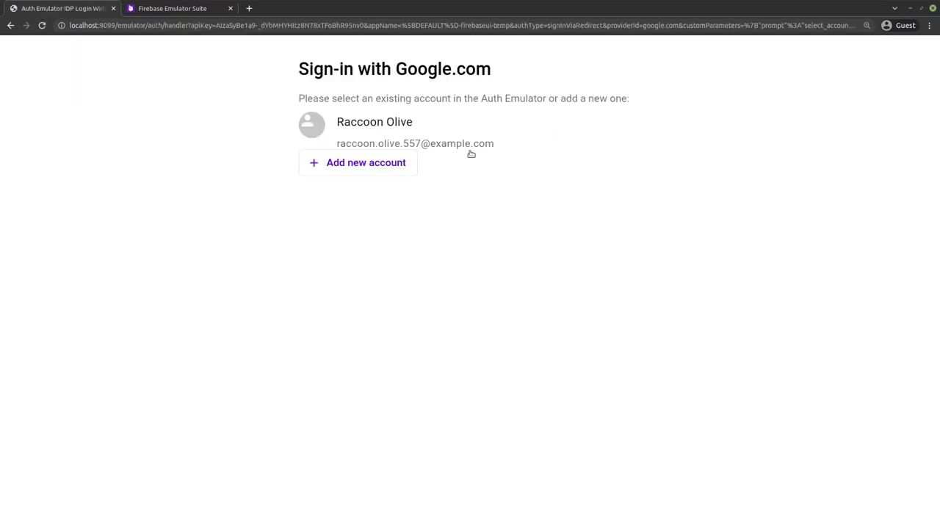
Sign in as another generated user, Peach Chicken, reaching a Data page with no resources.
left_click(364, 161)
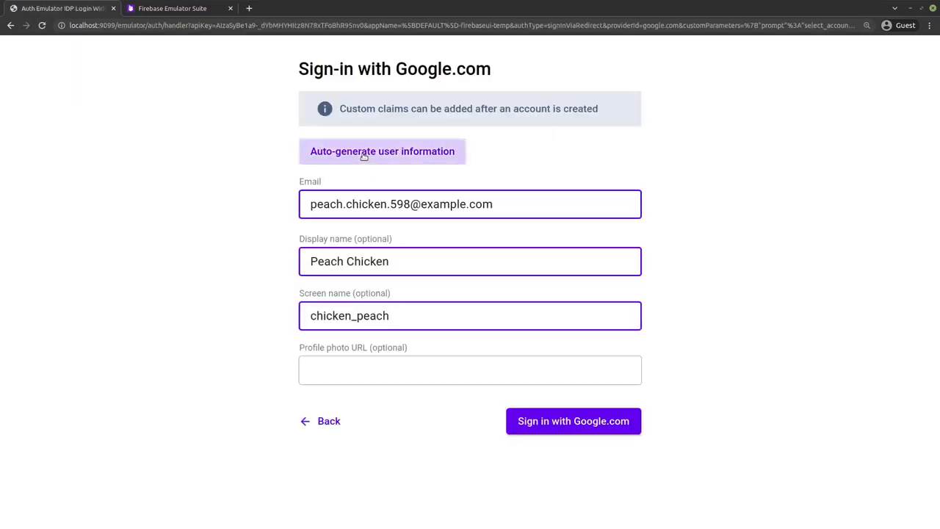
left_click(573, 420)
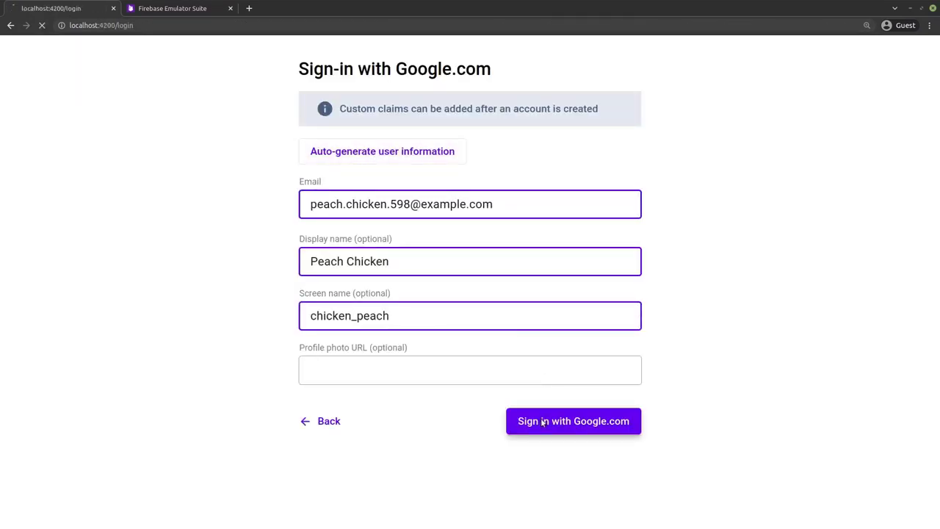
left_click(573, 420)
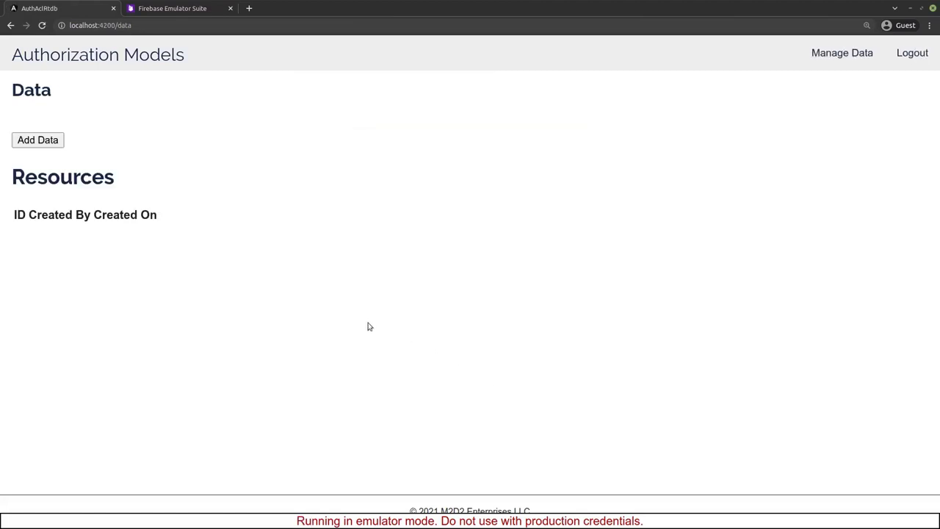